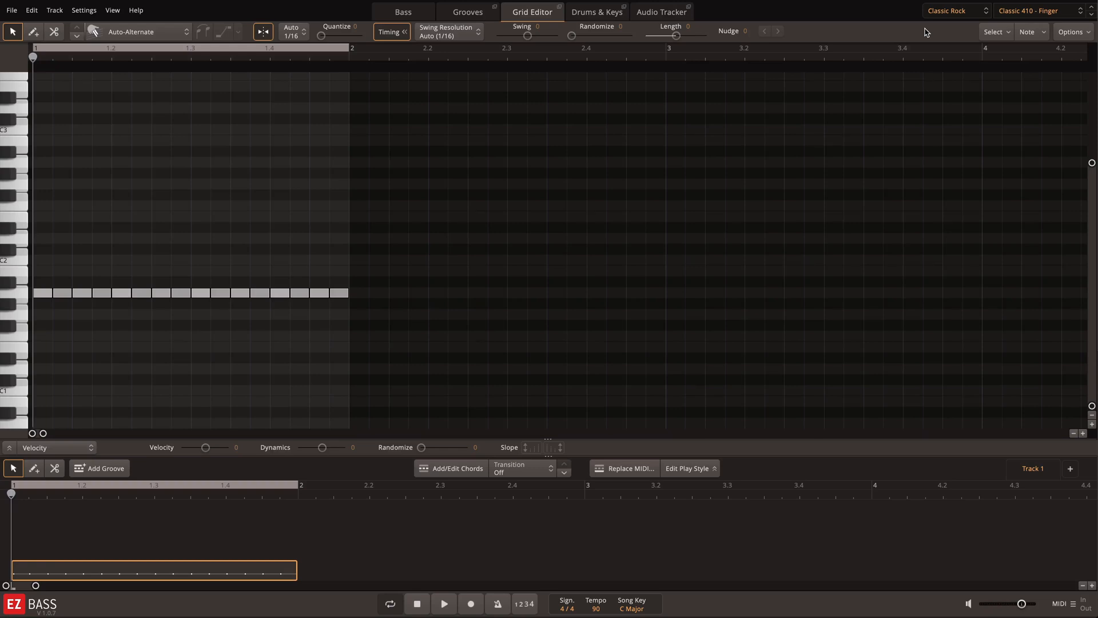
Step: Select all 1/4-resolution notes and drag the Length slider to -50 to halve them
left_click(993, 32)
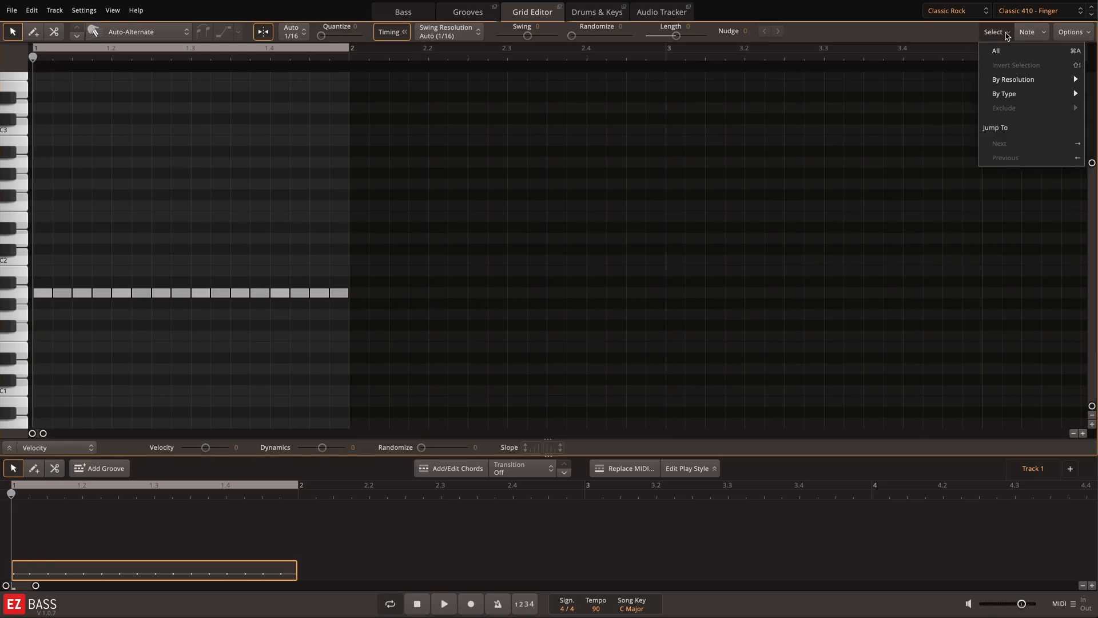
left_click(1012, 79)
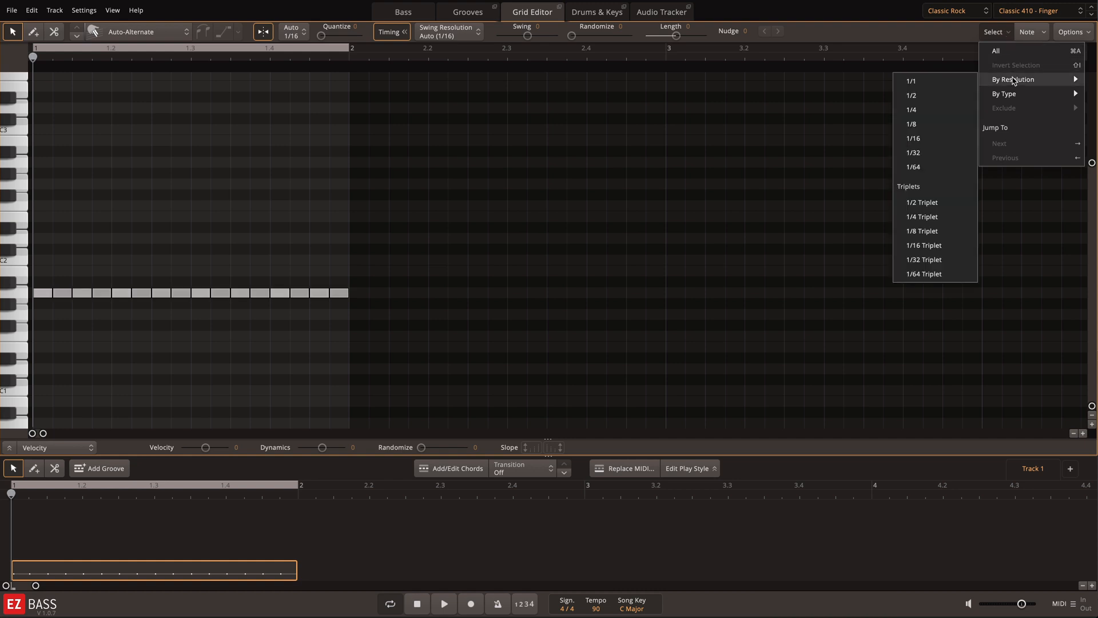
mouse_move(1059, 83)
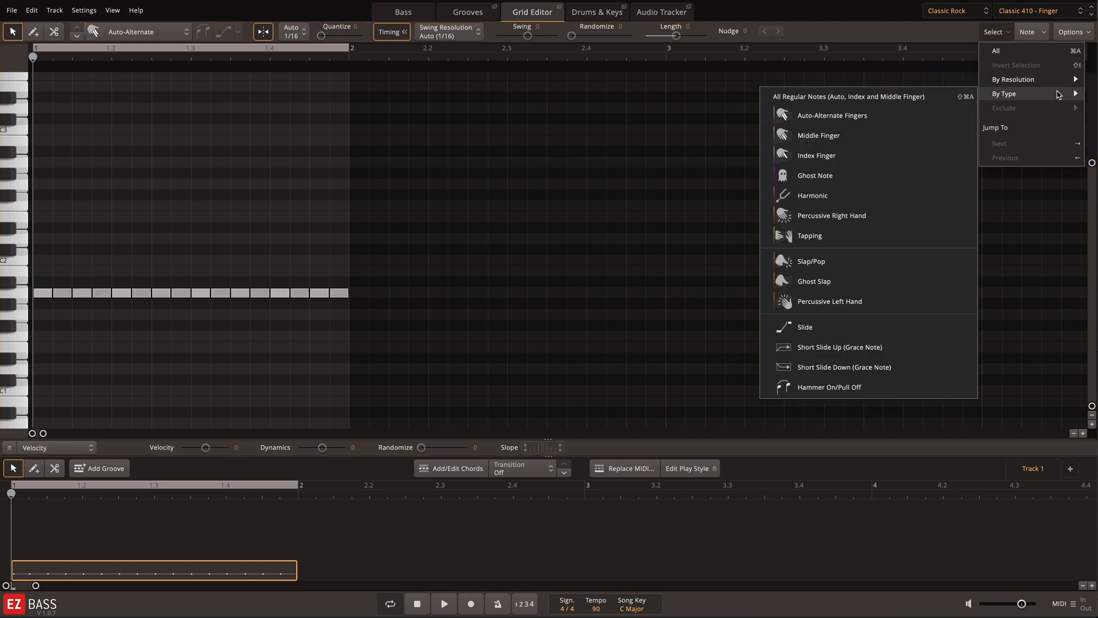
mouse_move(1013, 79)
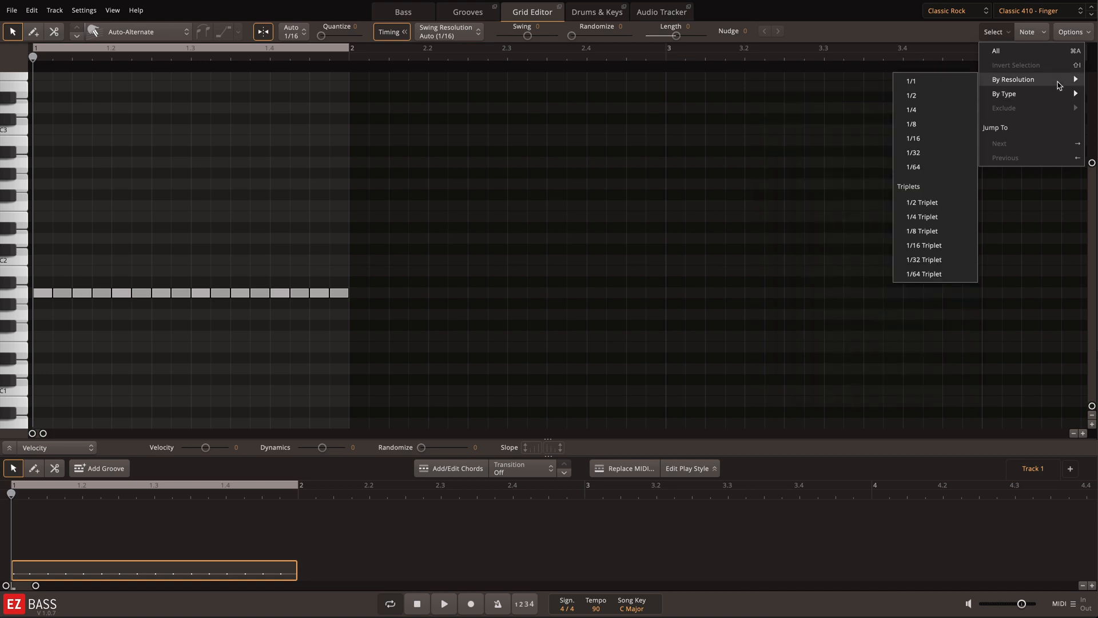
mouse_move(1056, 83)
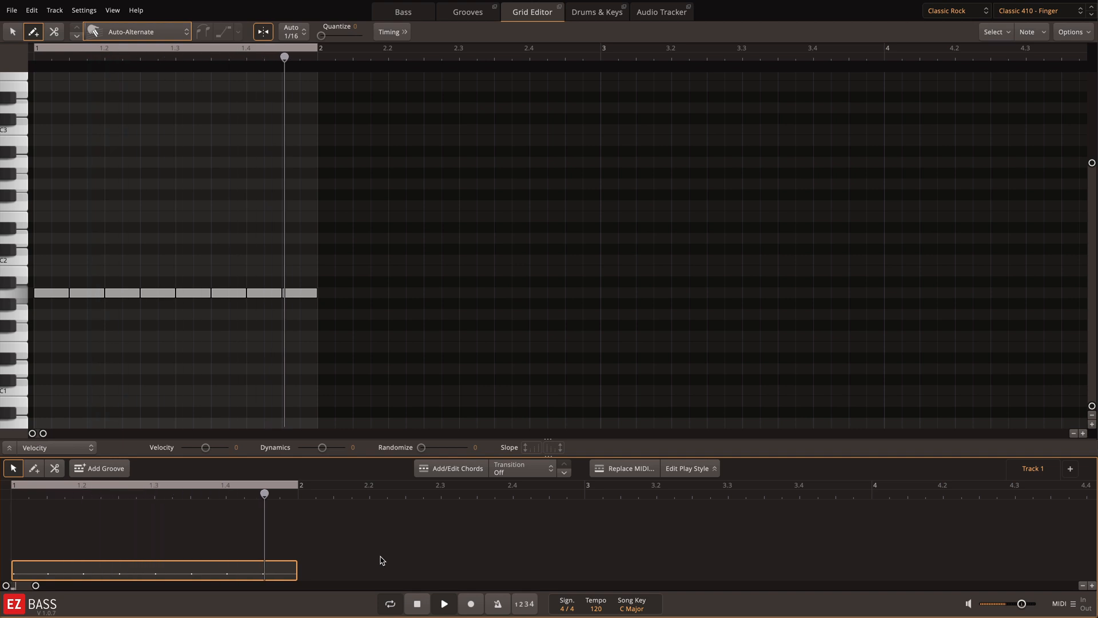
left_click(994, 32)
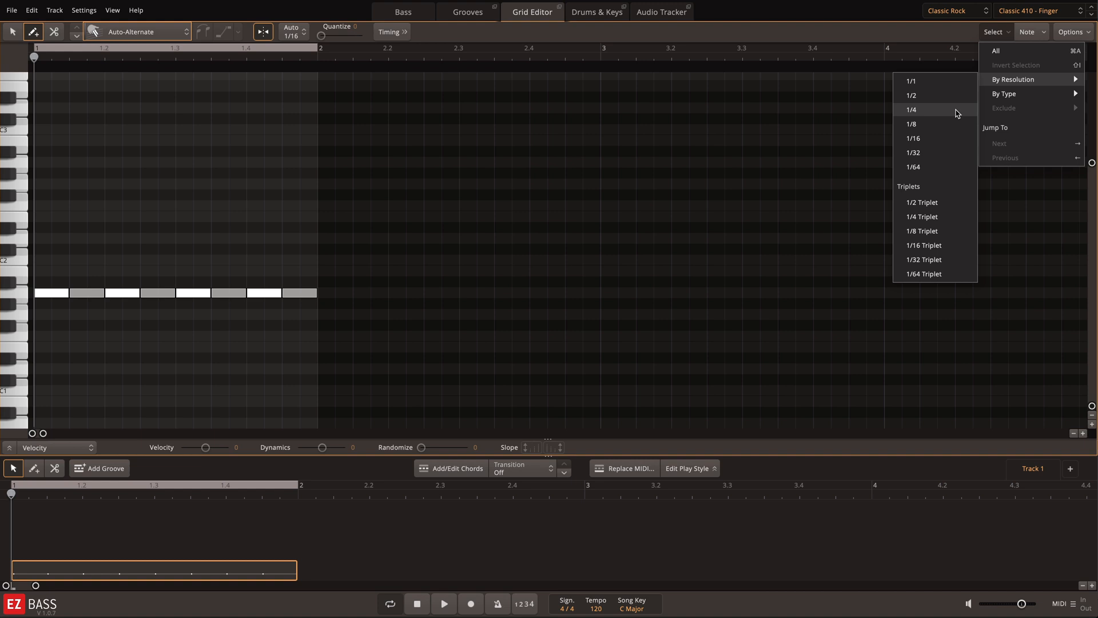
left_click(912, 110)
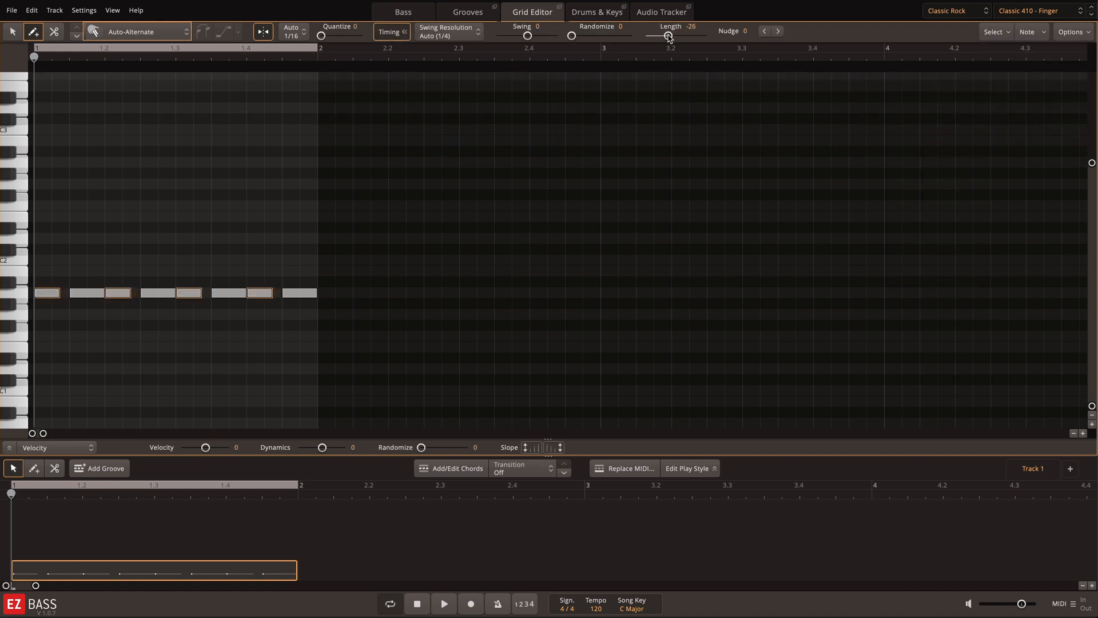
left_click_drag(666, 35, 659, 35)
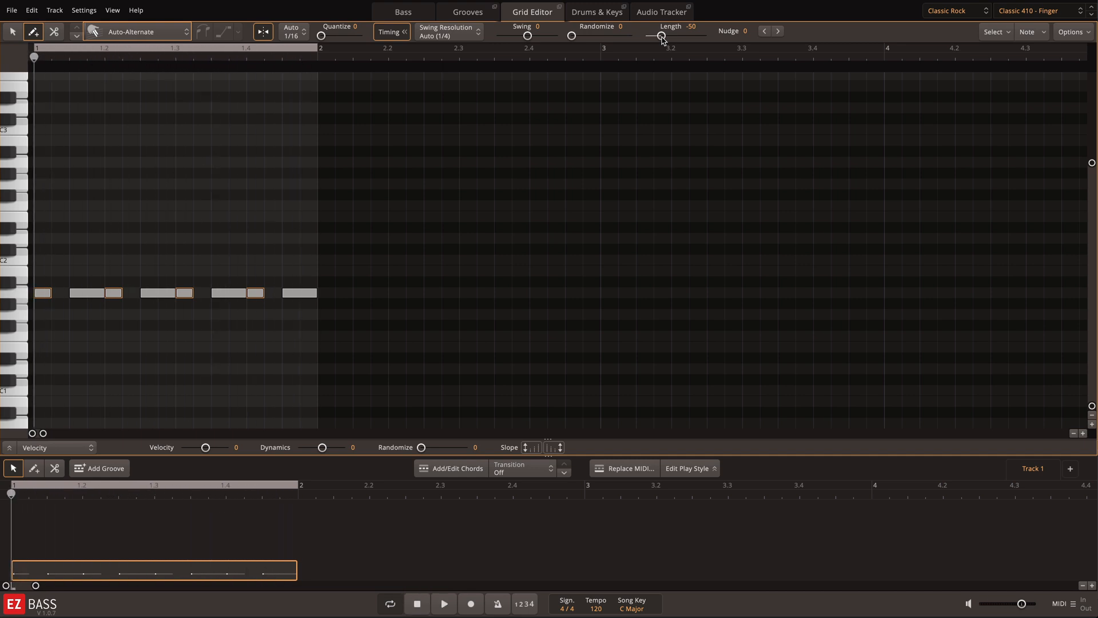
Step: Reveal the velocity lane, select the 1/8-resolution notes and raise their velocity by 12
left_click_drag(659, 36, 676, 35)
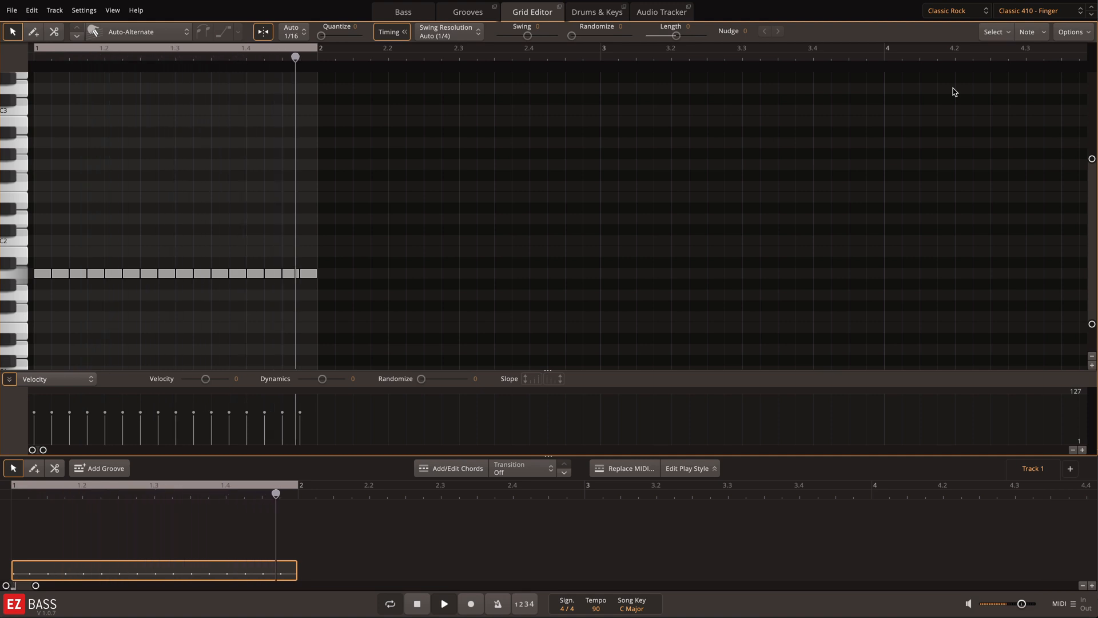
left_click(993, 32)
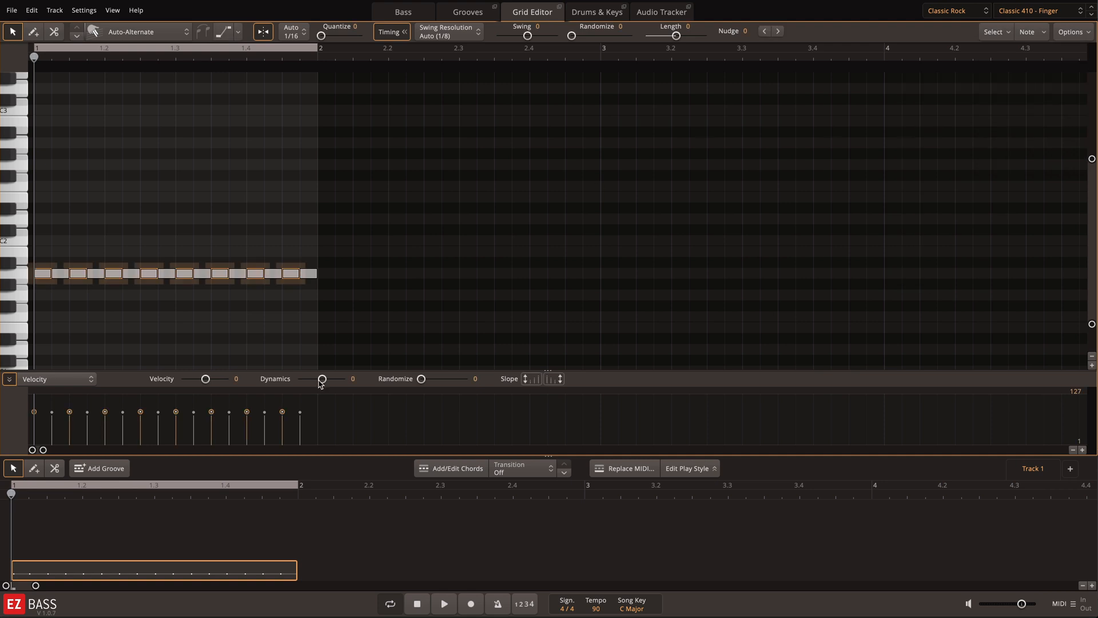
left_click_drag(205, 379, 207, 378)
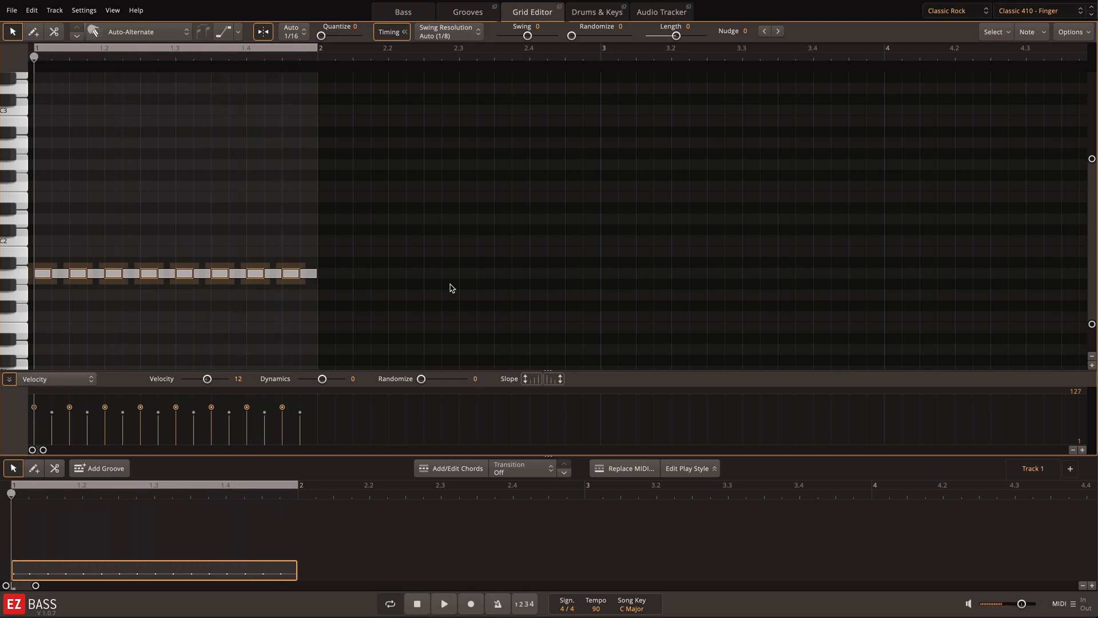
Step: Select the 1/4-resolution notes and raise their velocity by a further 10
left_click(994, 32)
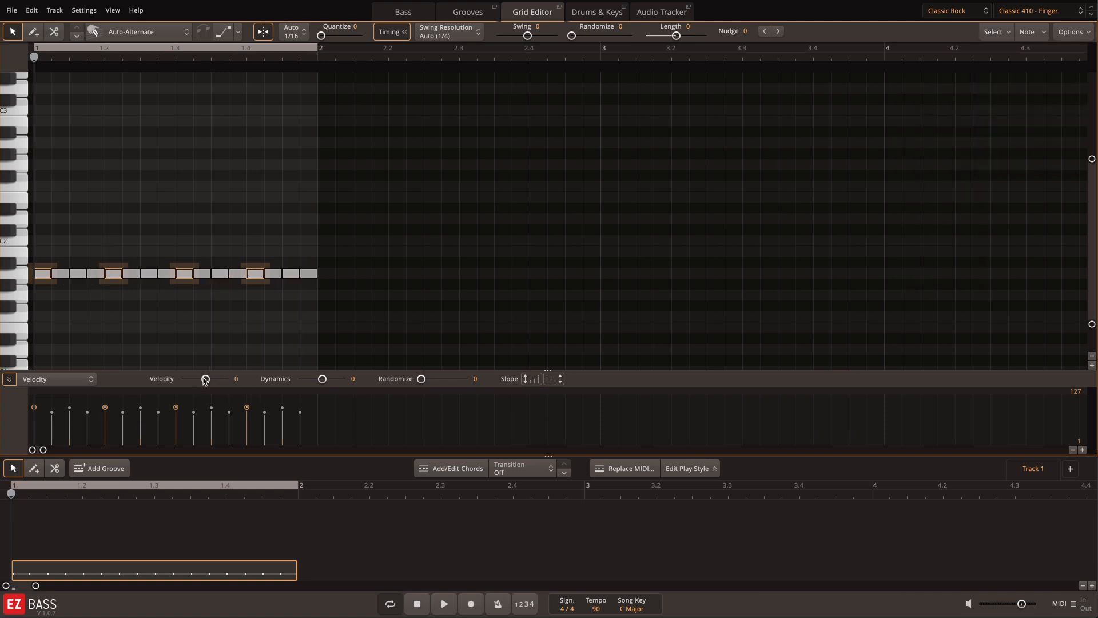
left_click_drag(206, 378, 210, 379)
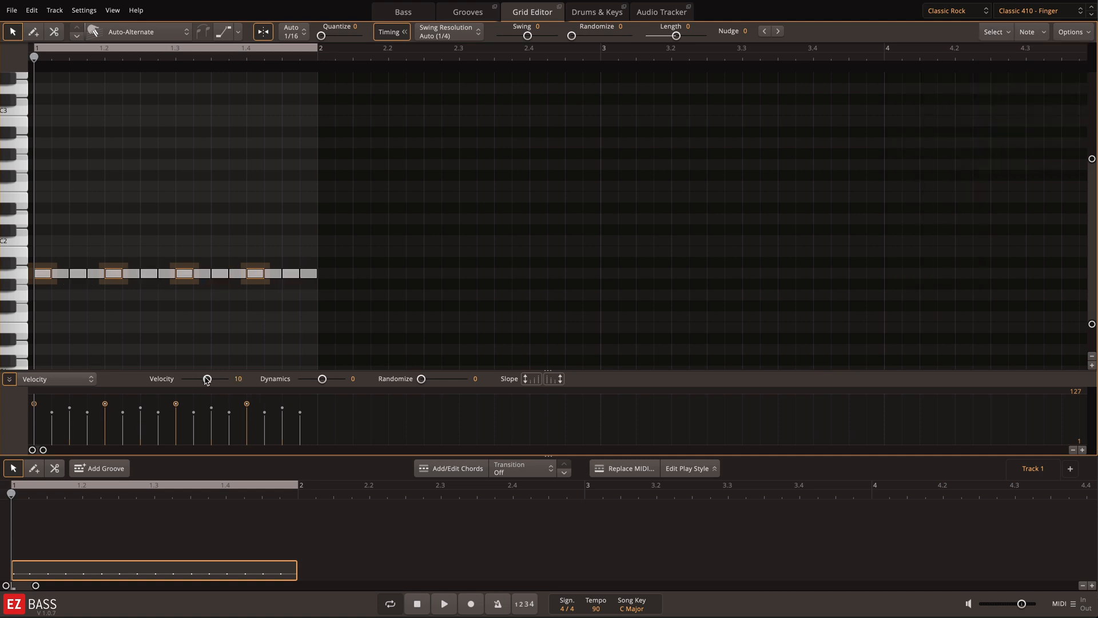
left_click(443, 603)
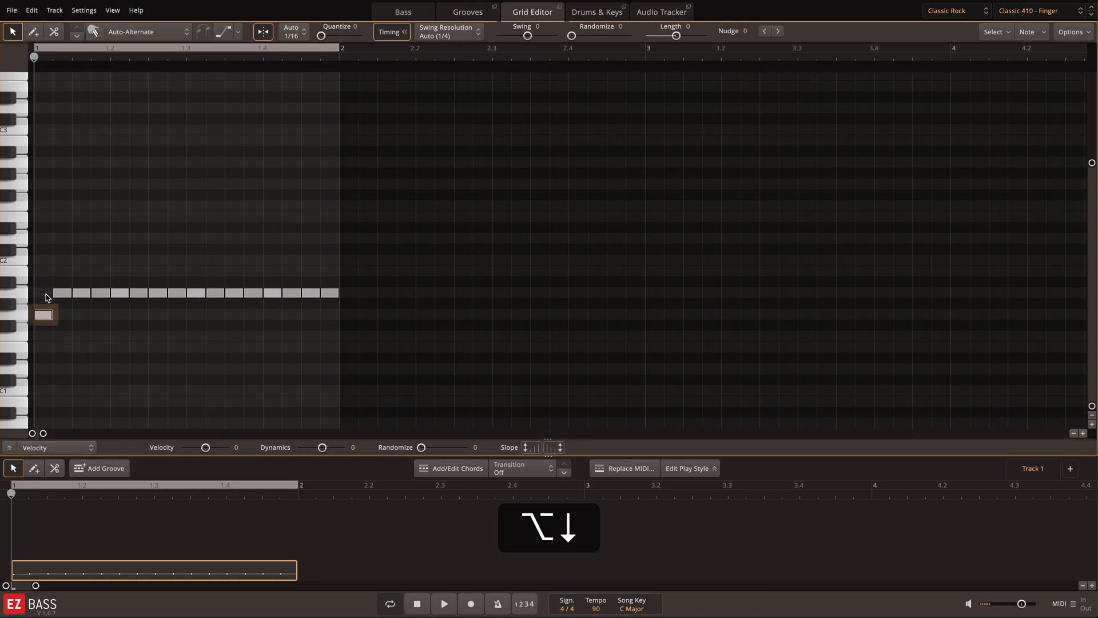
Step: Pick a mid-bar note as the next one to move for the riff
left_click(194, 292)
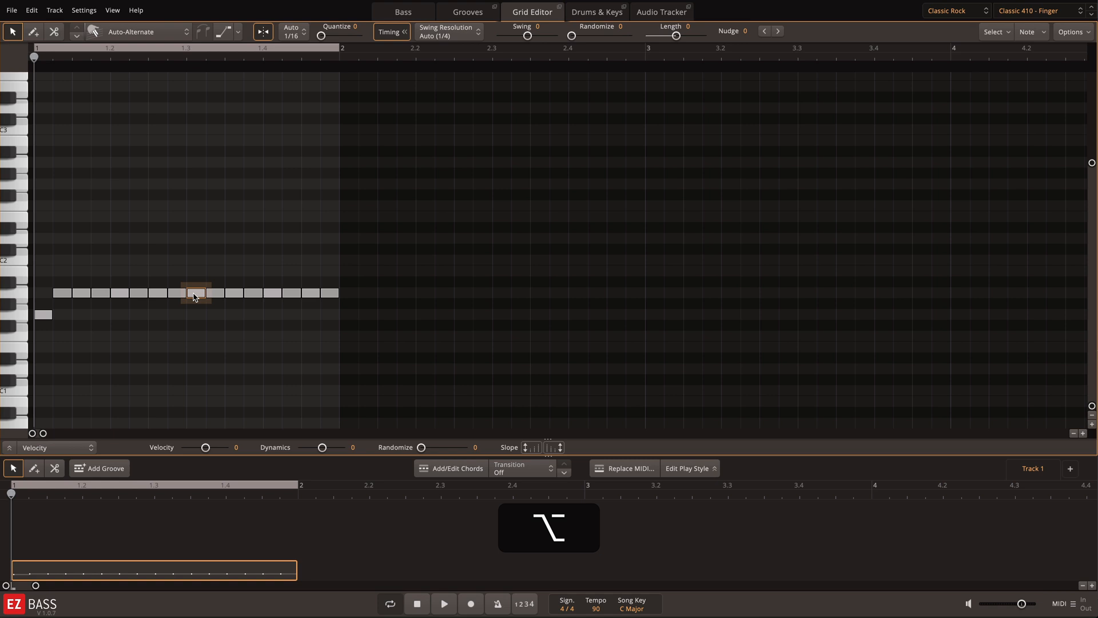